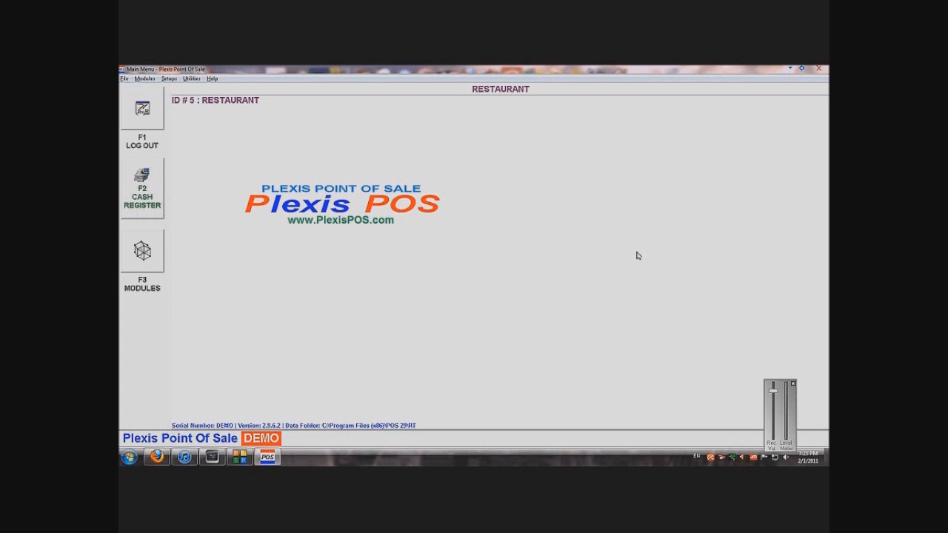
{"action": "mouse_move", "coordinate": [641, 255]}
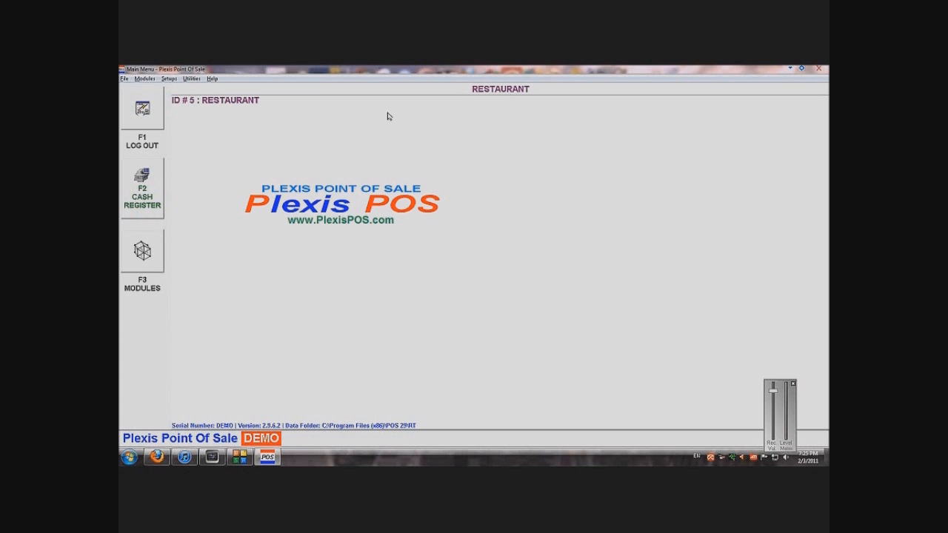
- Bring up Edit Touch Screen Menus from Setup with the Default Menu loaded
{"action": "left_click", "coordinate": [170, 79]}
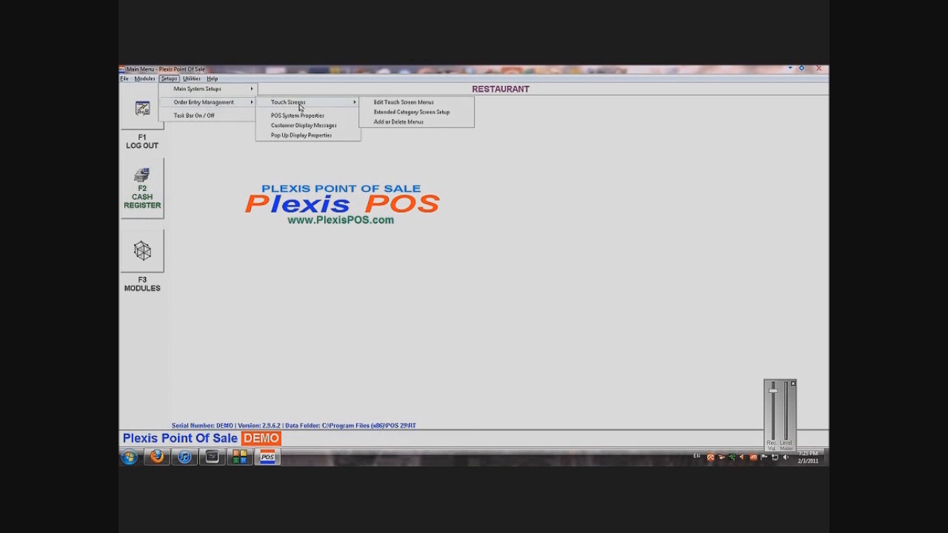
{"action": "mouse_move", "coordinate": [446, 120]}
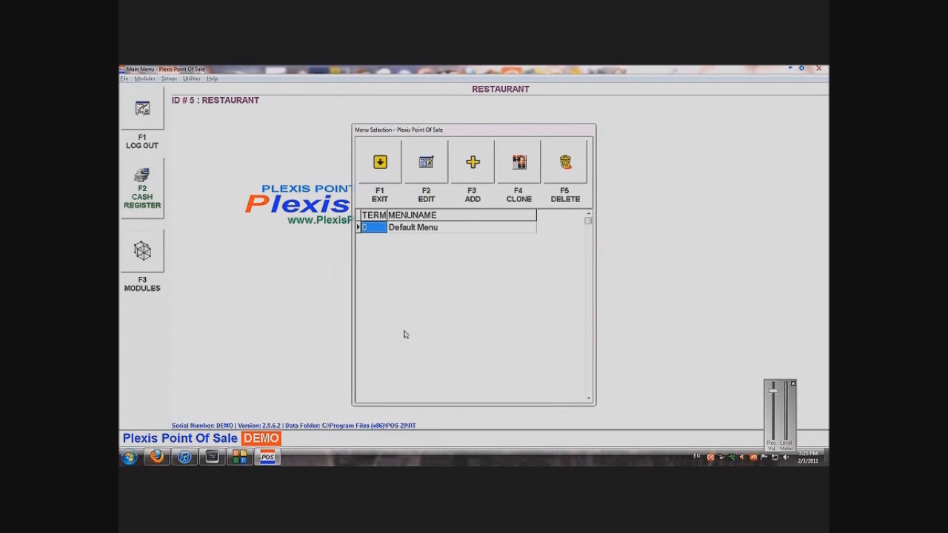
{"action": "mouse_move", "coordinate": [415, 231]}
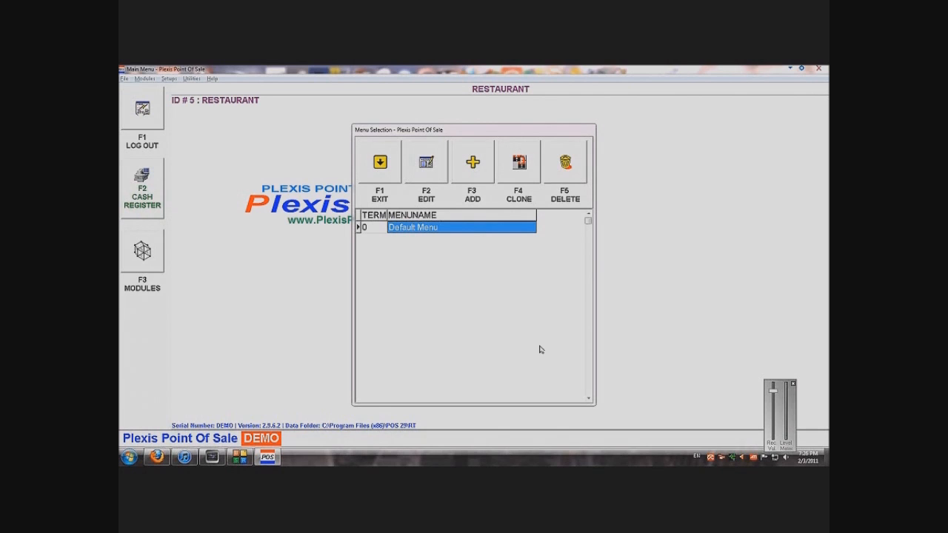
{"action": "mouse_move", "coordinate": [477, 166]}
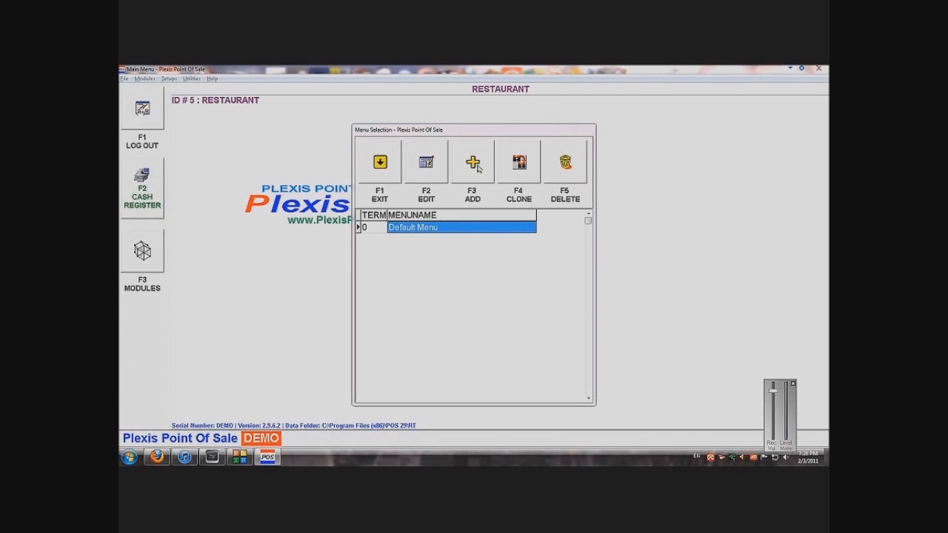
{"action": "mouse_move", "coordinate": [530, 162]}
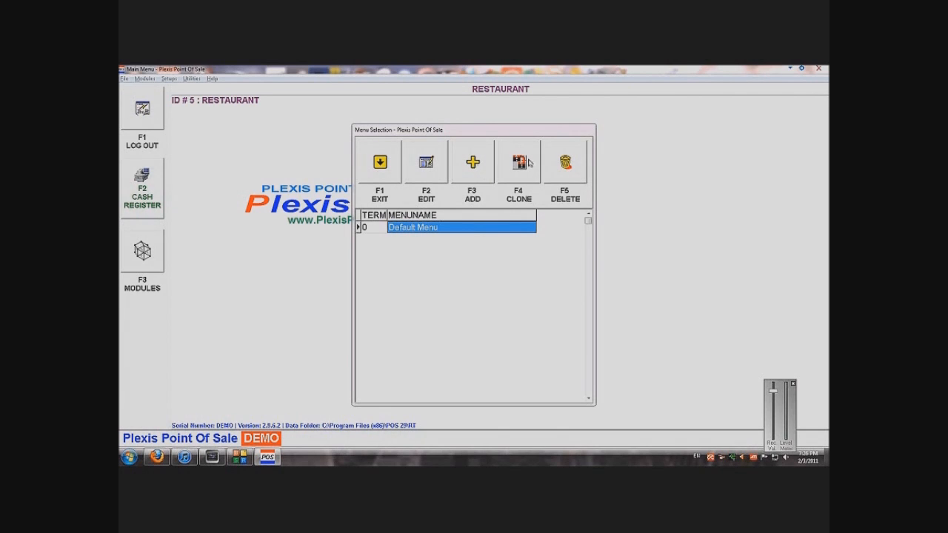
{"action": "mouse_move", "coordinate": [607, 160]}
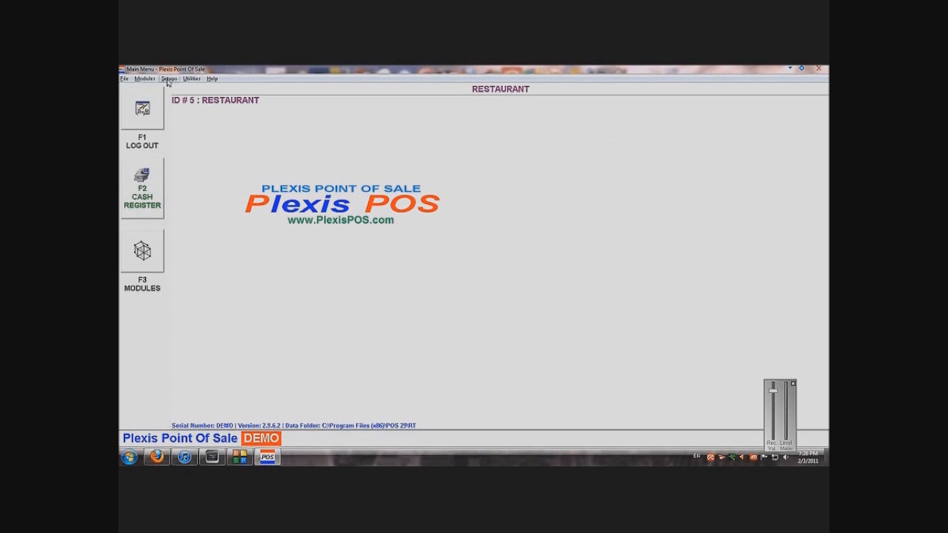
{"action": "left_click", "coordinate": [169, 78]}
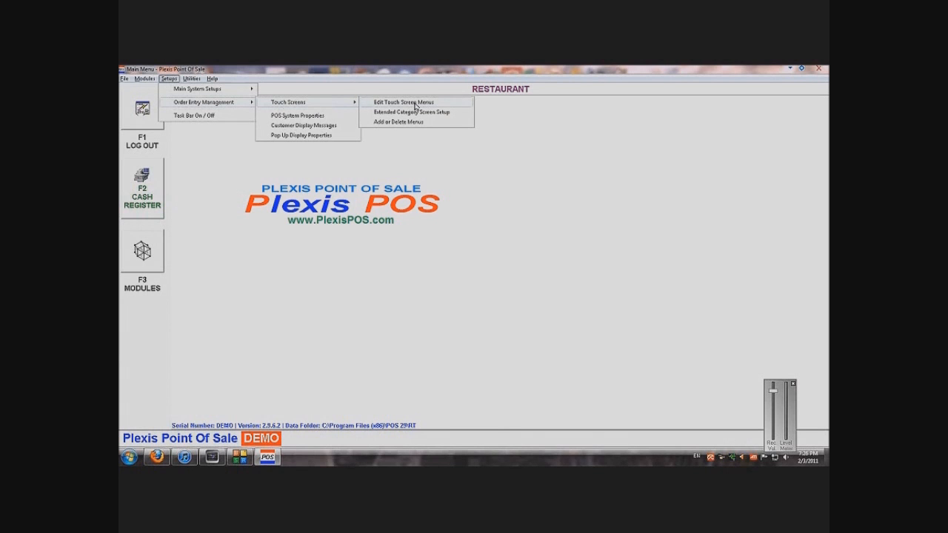
{"action": "left_click", "coordinate": [400, 103]}
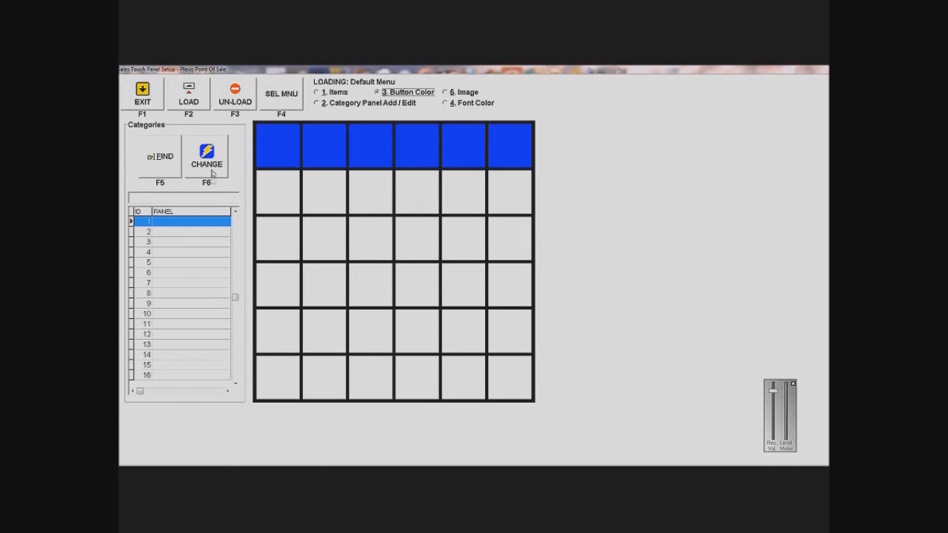
- Browse panels 2 and 5 in the Panel list, then return to panel 1
{"action": "left_click", "coordinate": [181, 231]}
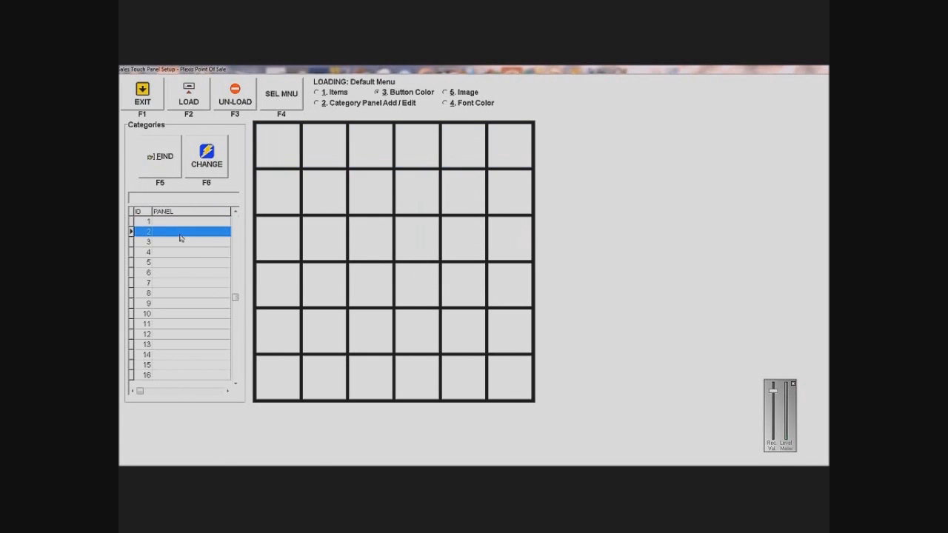
{"action": "left_click", "coordinate": [178, 262]}
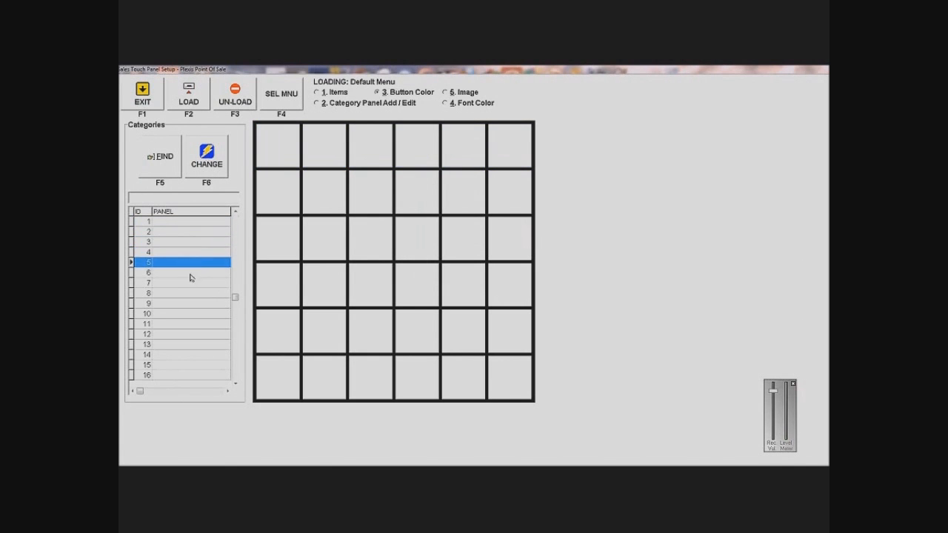
{"action": "left_click", "coordinate": [148, 223]}
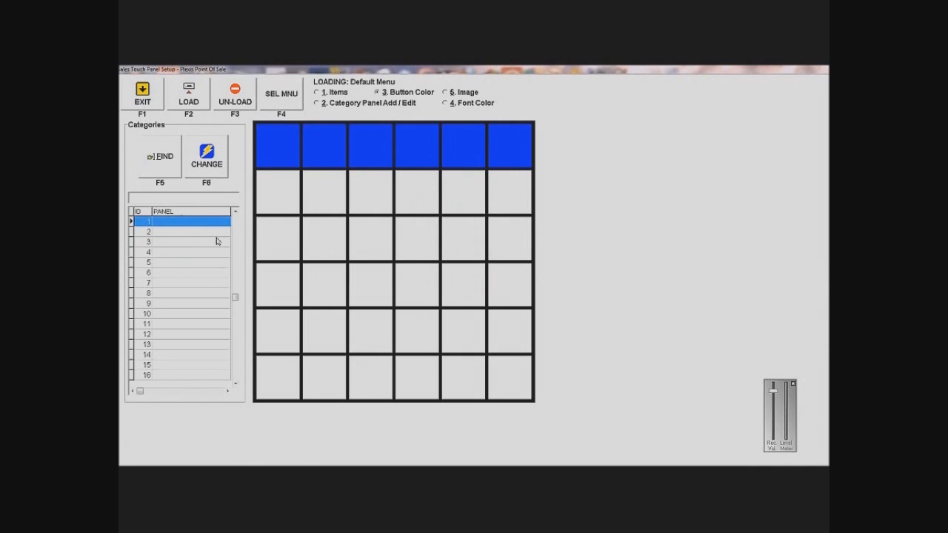
{"action": "mouse_move", "coordinate": [228, 230]}
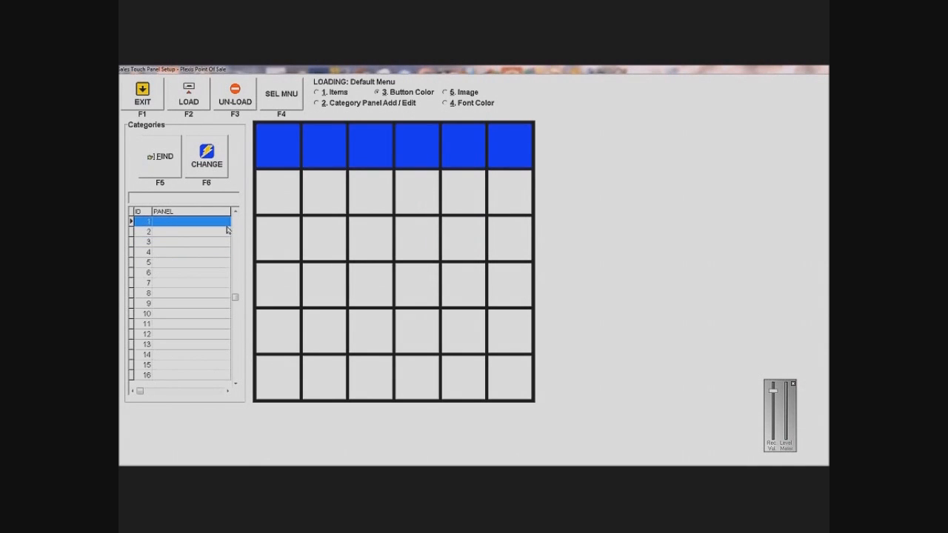
{"action": "mouse_move", "coordinate": [207, 231]}
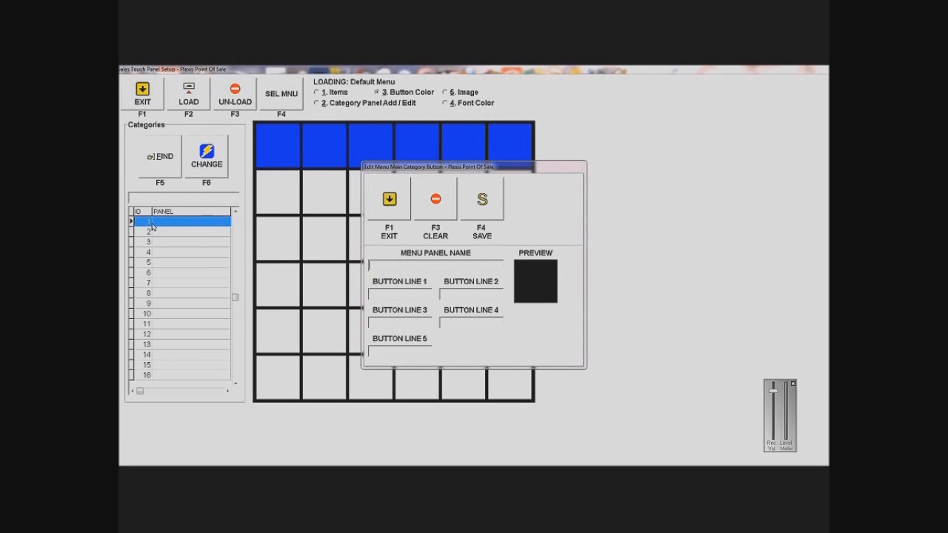
{"action": "mouse_move", "coordinate": [234, 262]}
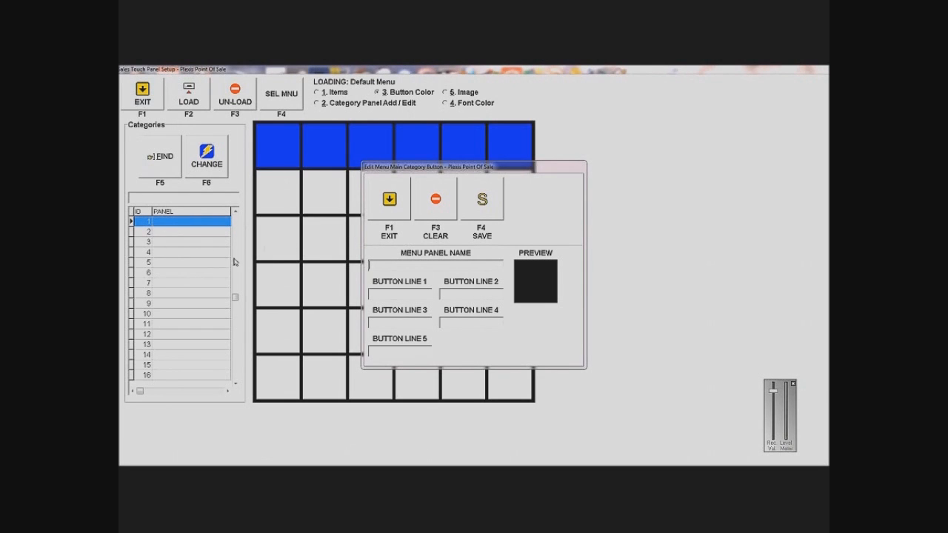
{"action": "mouse_move", "coordinate": [596, 262]}
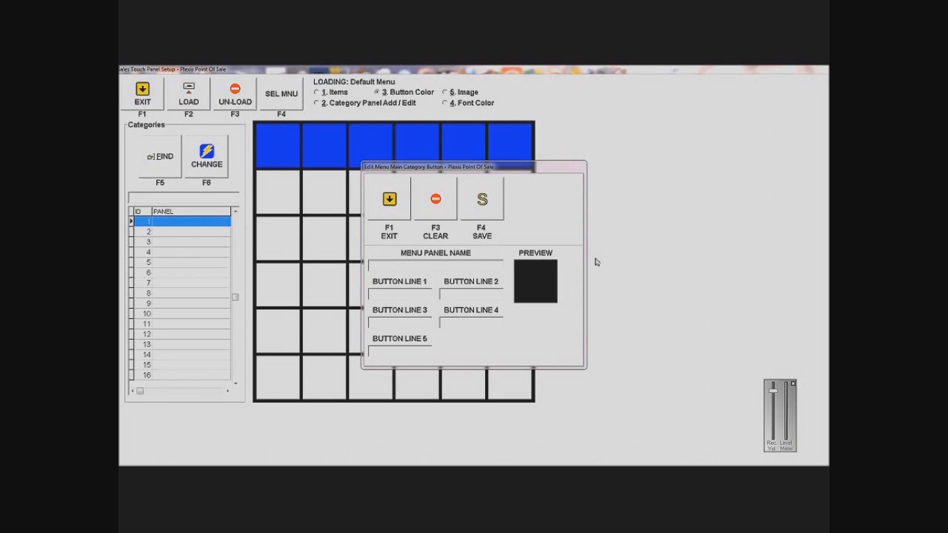
- Enter HOME as panel 1's name and home as Button Line 1, then save with F4
{"action": "type", "text": "HOME"}
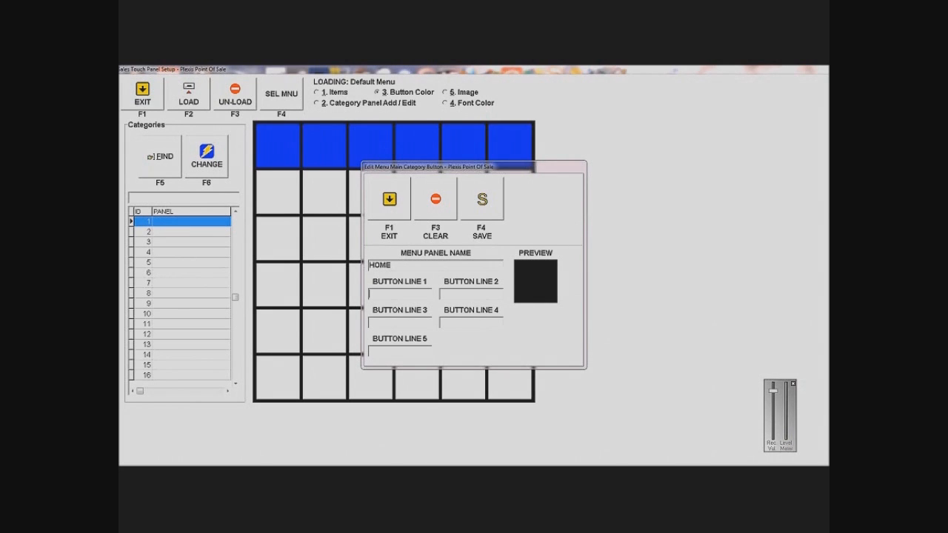
{"action": "mouse_move", "coordinate": [596, 260]}
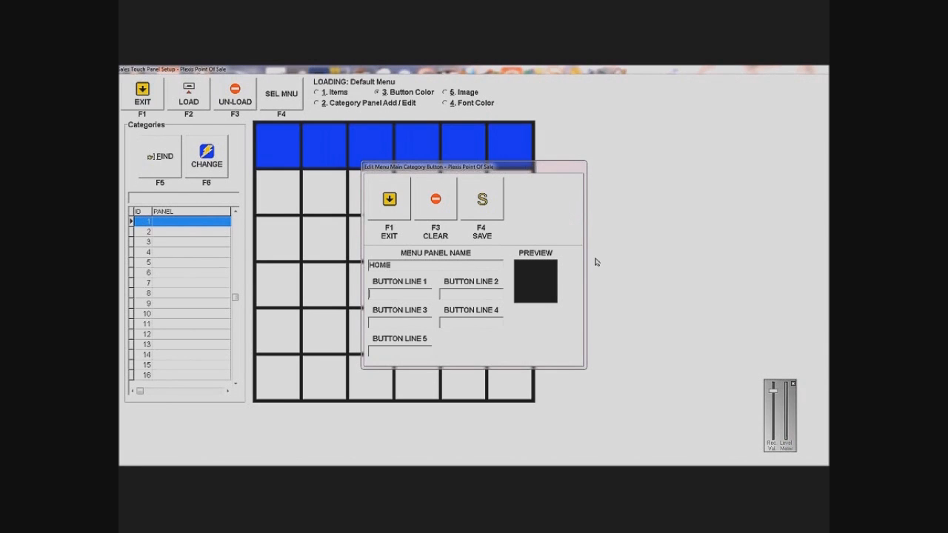
{"action": "type", "text": "home"}
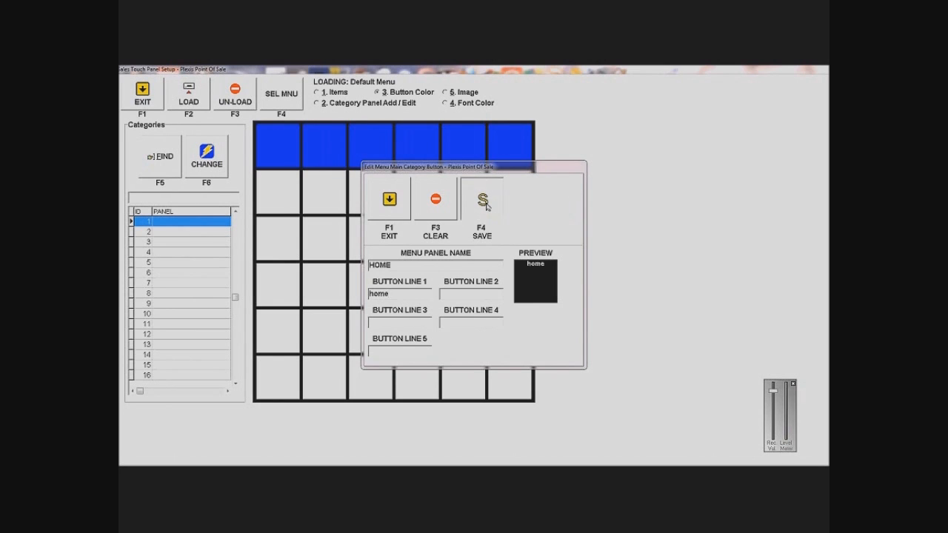
{"action": "left_click", "coordinate": [482, 198]}
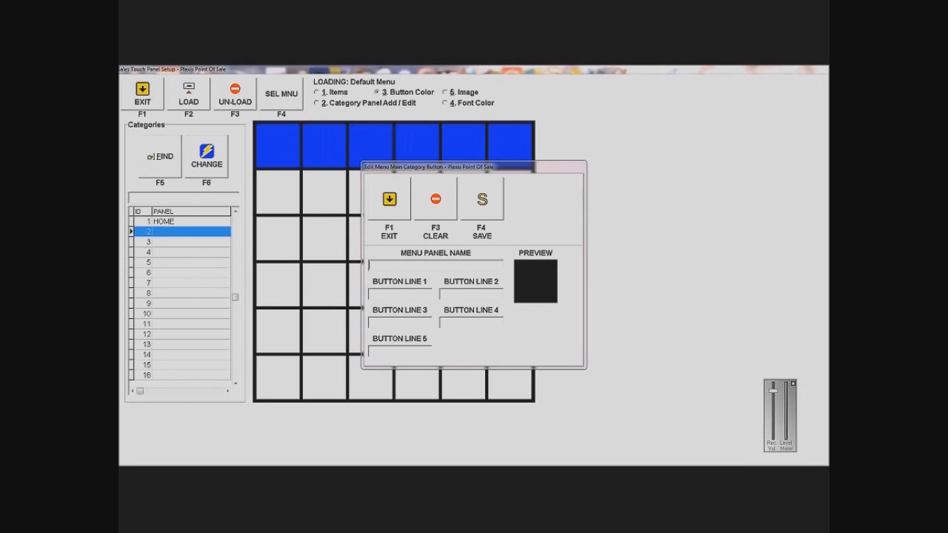
- Enter DESSERTS as panel 2's name and desserts as its Button Line 1 label
{"action": "type", "text": "DESS"}
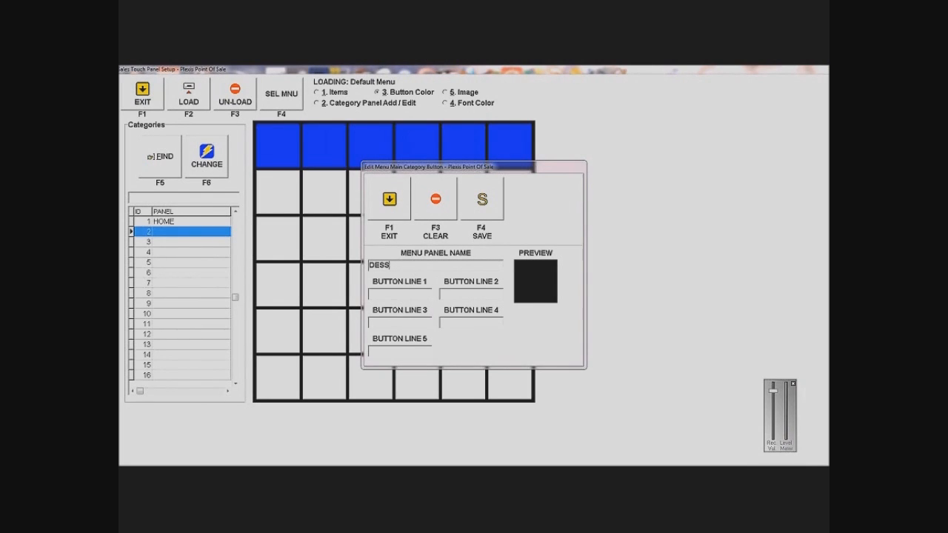
{"action": "type", "text": "ERTS"}
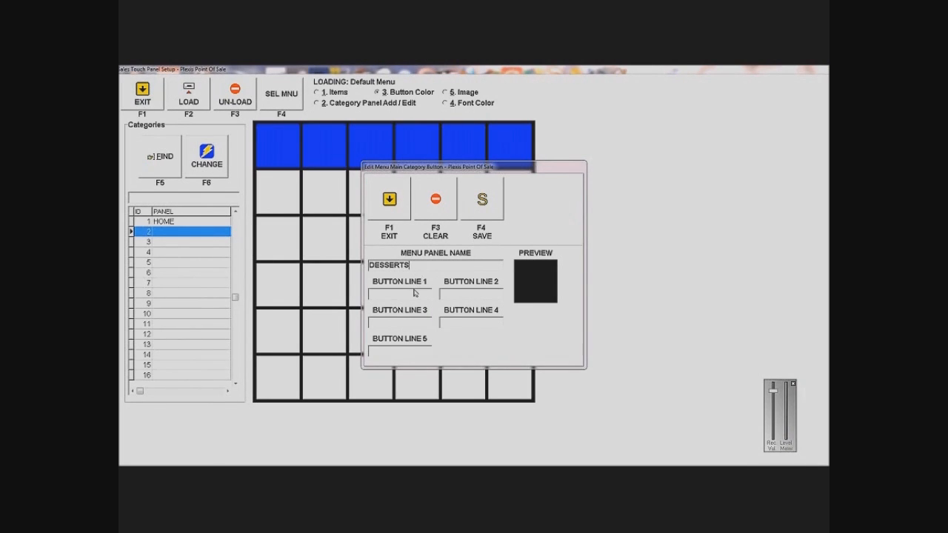
{"action": "type", "text": "desse"}
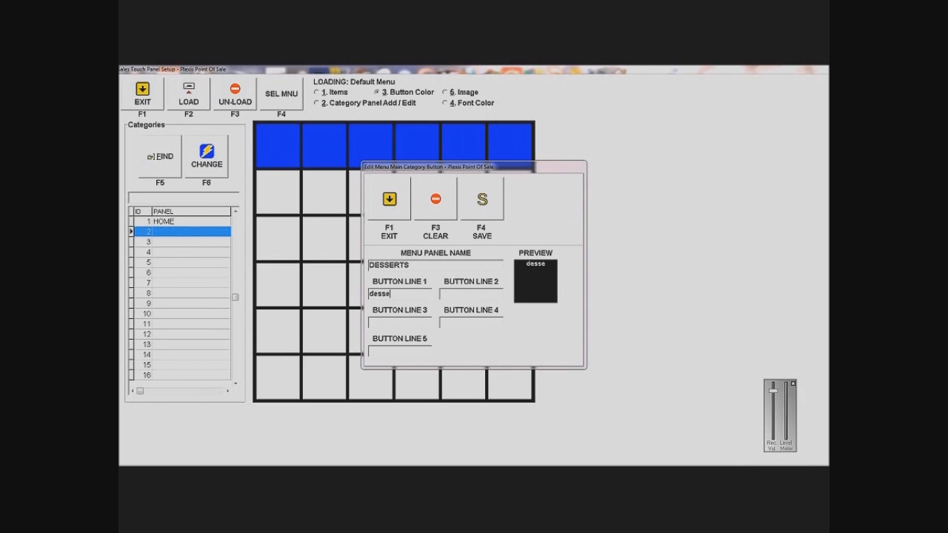
{"action": "type", "text": "rts"}
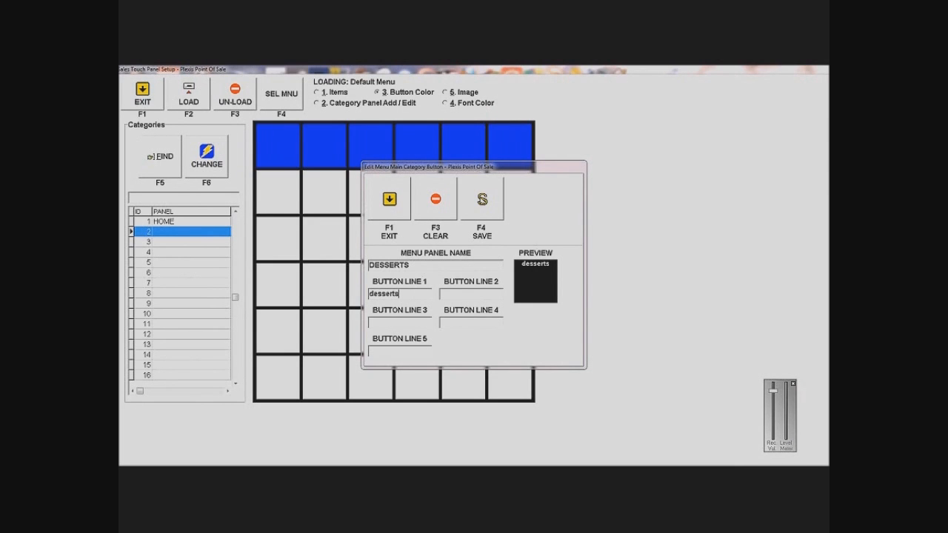